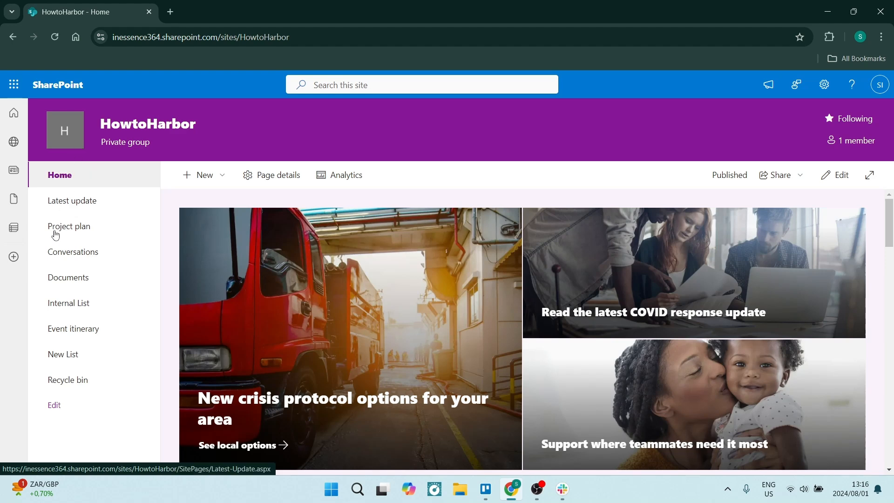
Step: Open the site's Documents library and its 'Locations for Photo Shoots' folder
left_click(68, 278)
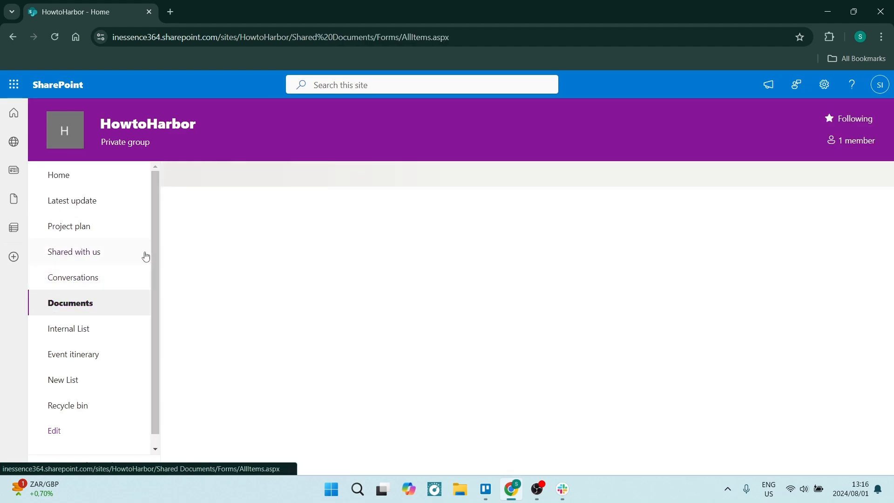
left_click(69, 303)
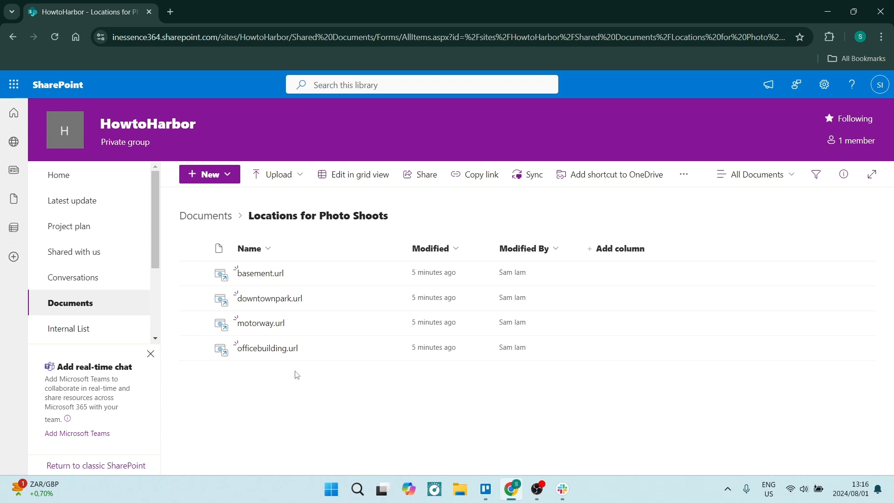
mouse_move(621, 254)
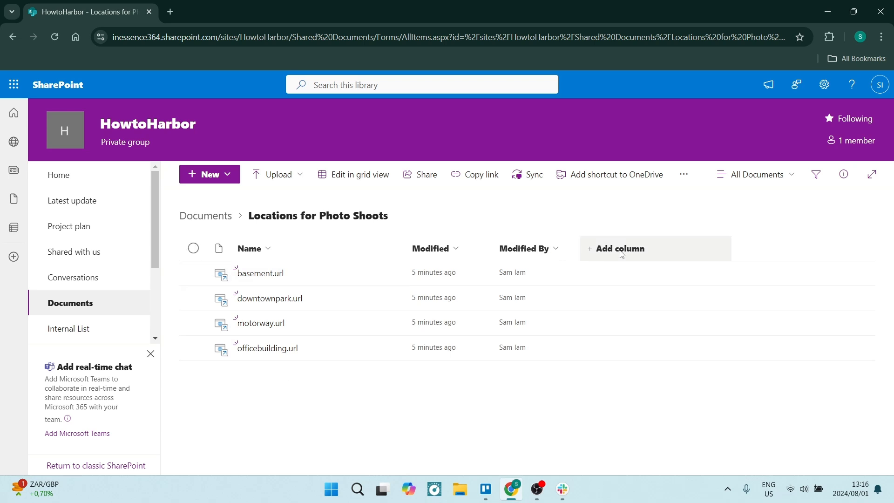
Step: Start a new library column and pick the Choice column type
left_click(619, 249)
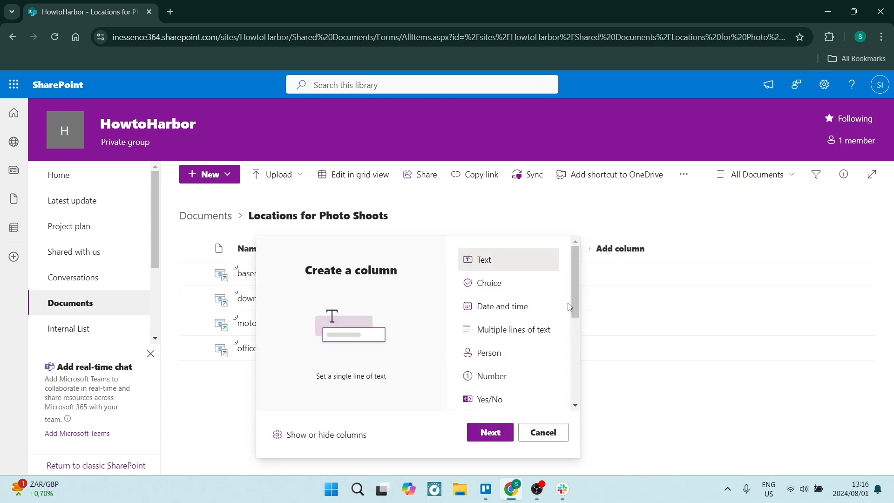
mouse_move(502, 306)
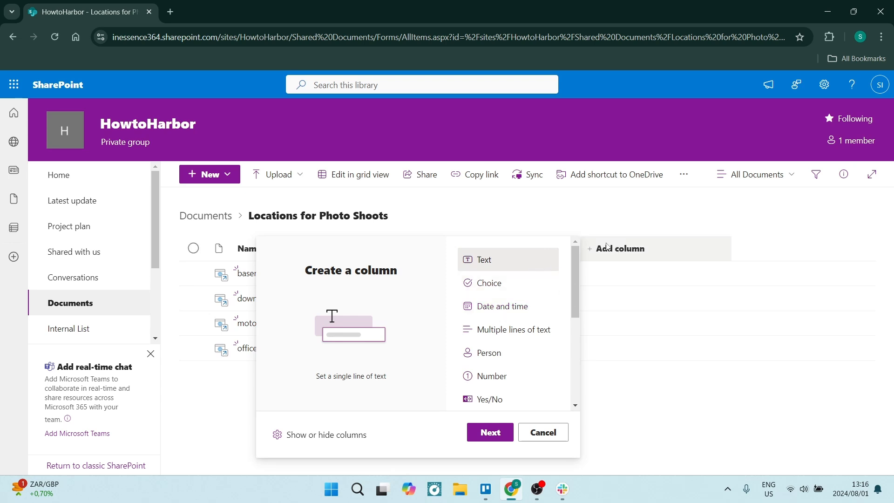
scroll("down", 3)
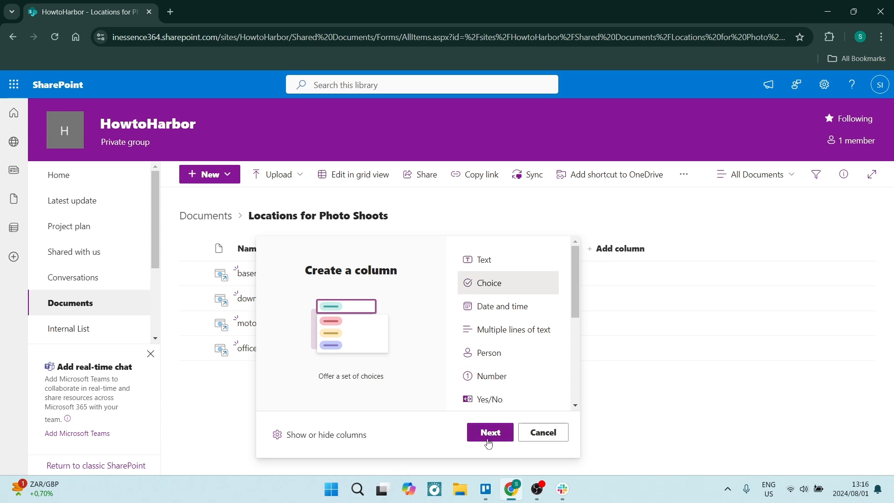
Step: Name the new choice column 'Status'
left_click(489, 435)
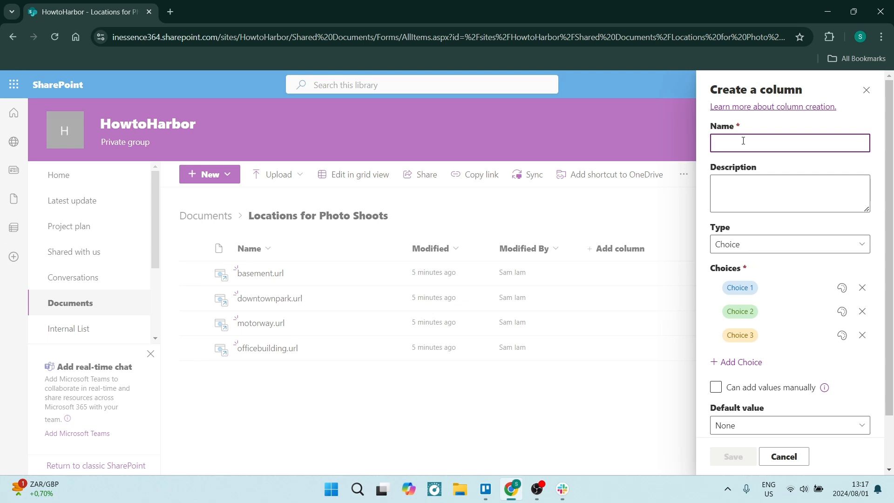
type("Status")
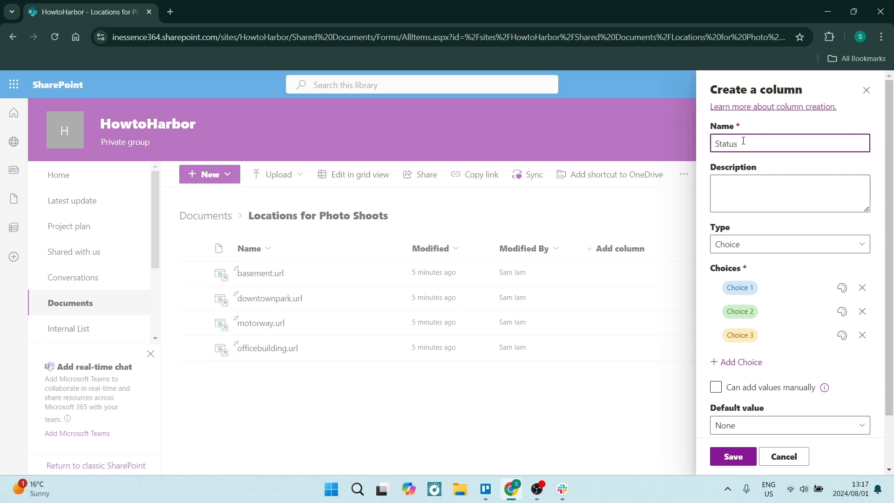
left_click(790, 192)
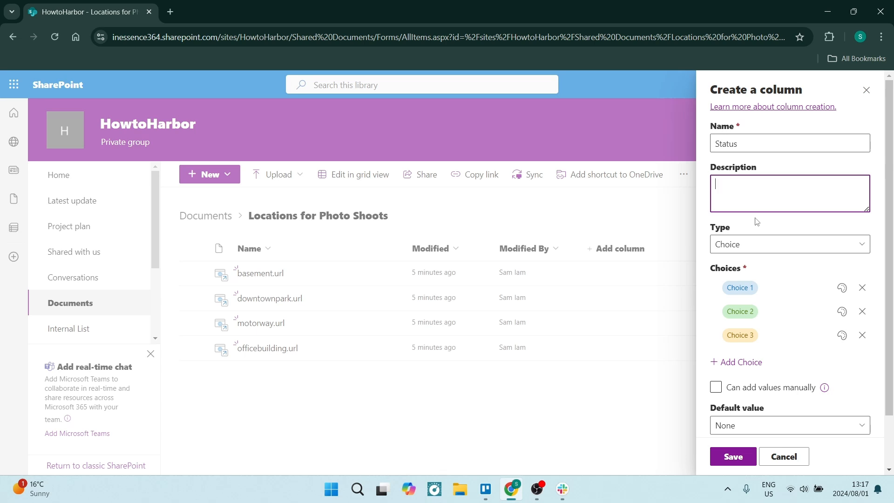
Step: Label the choices Scouted, Approved, Chosen and add a fourth choice Off Limits
left_click(789, 244)
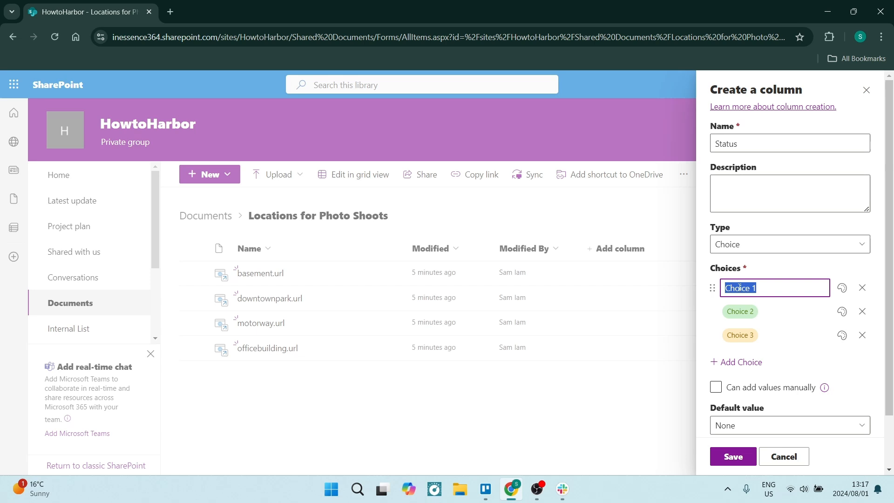
type("Scouted")
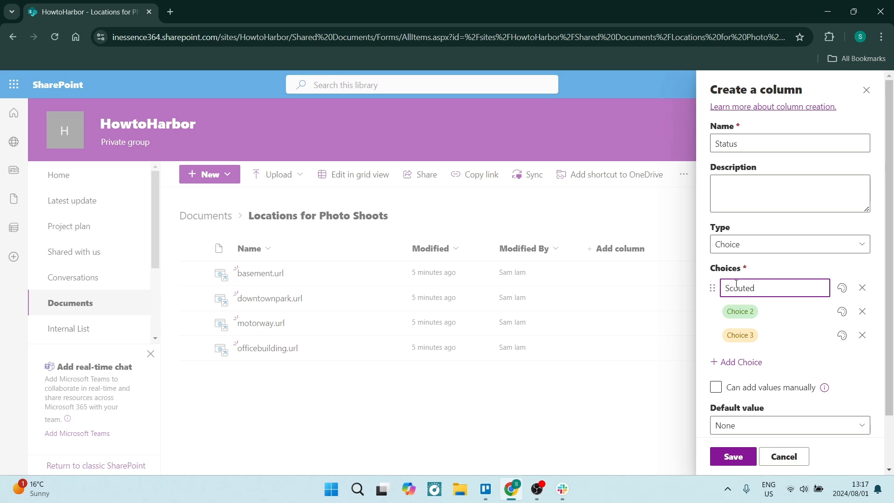
left_click(774, 311)
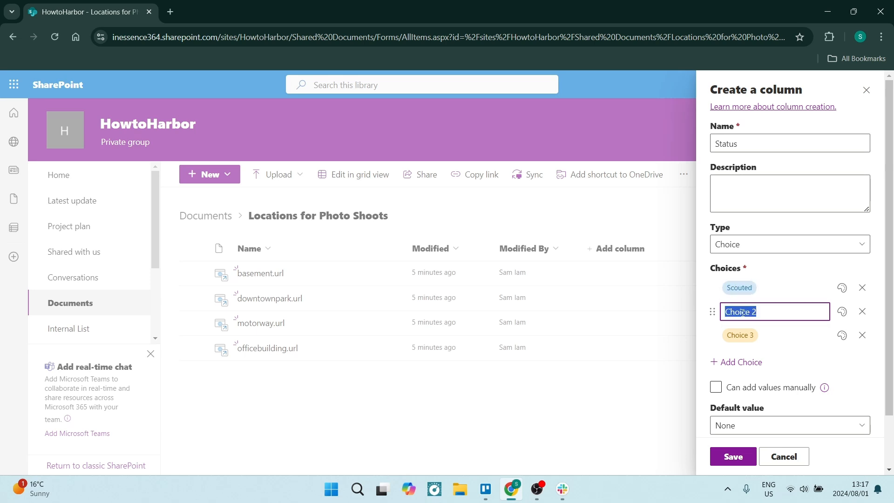
type("Approved")
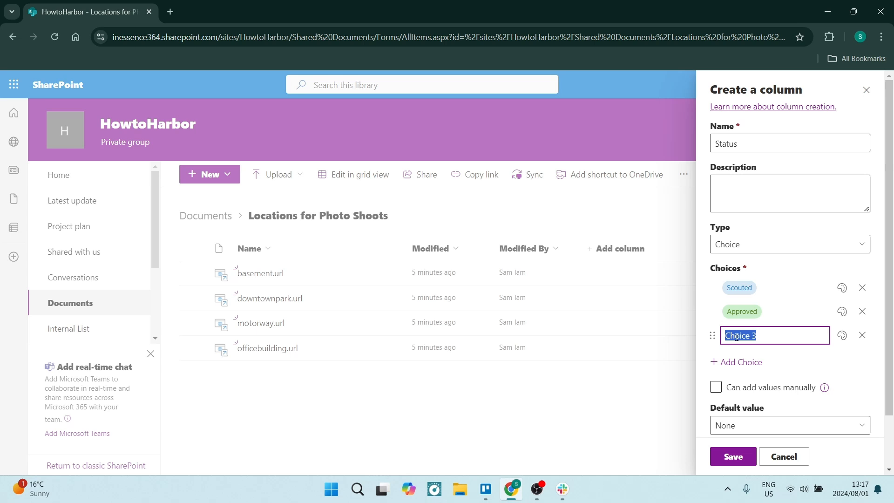
type("Chosen")
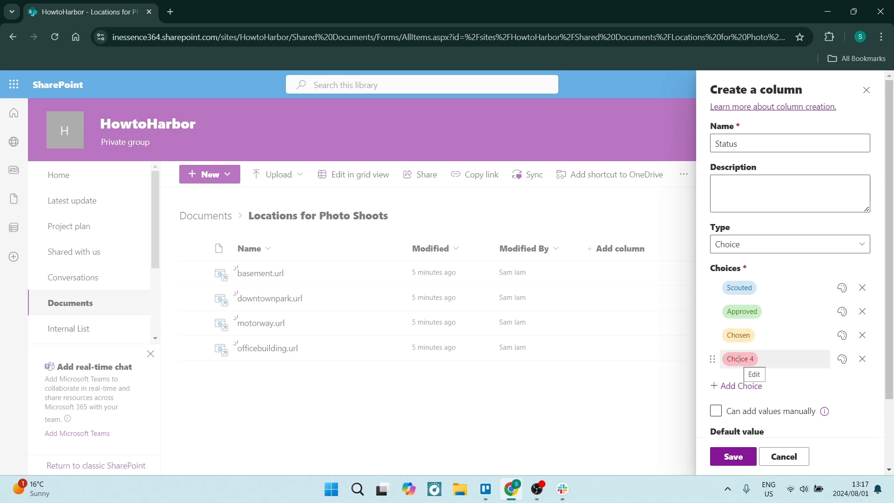
left_click(740, 359)
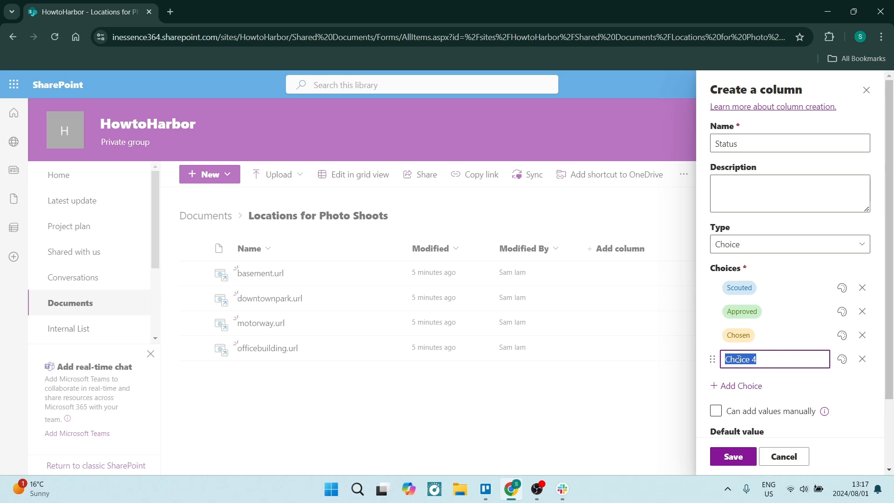
type("Off Limits")
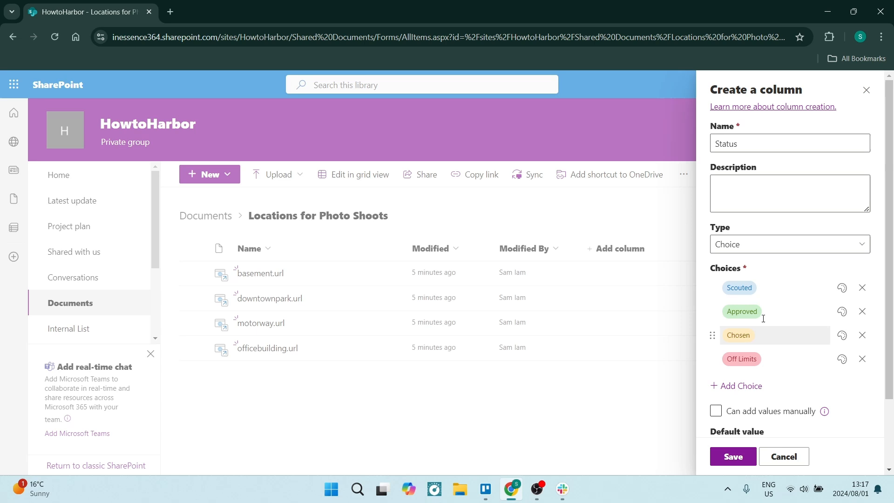
Step: Leave the default value as None, with calculated value off, and expand More options
left_click(842, 287)
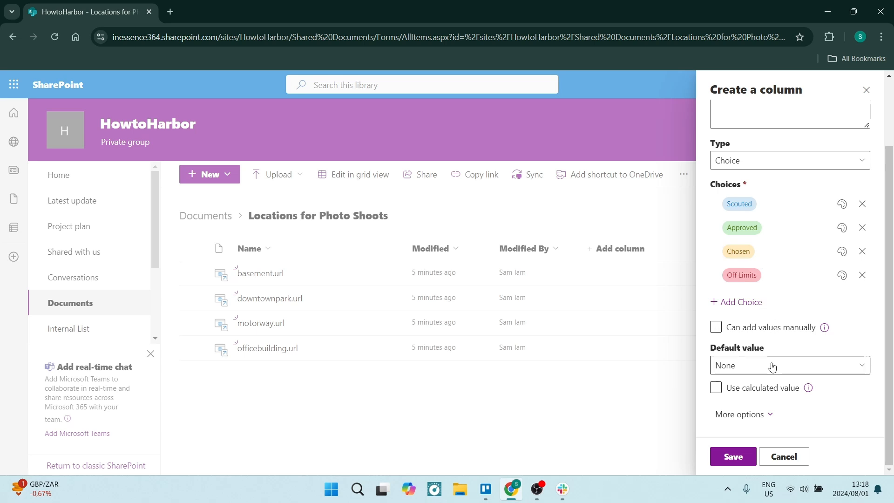
left_click(790, 365)
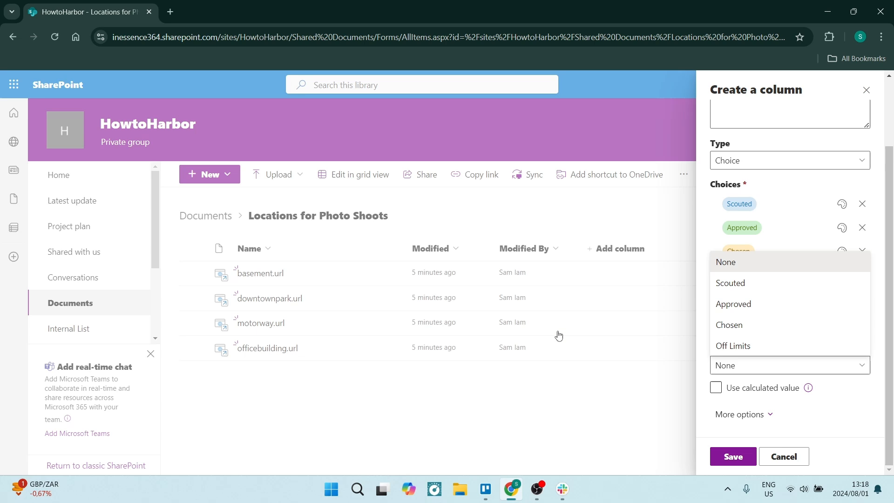
mouse_move(787, 269)
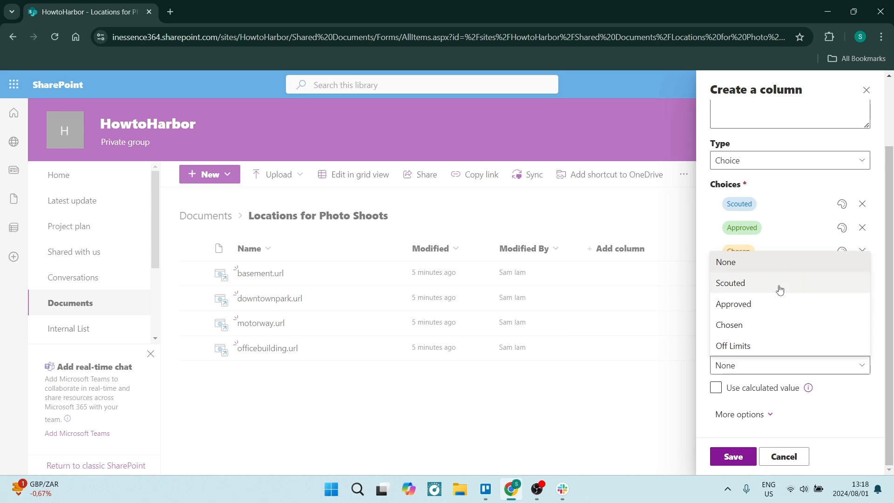
mouse_move(802, 273)
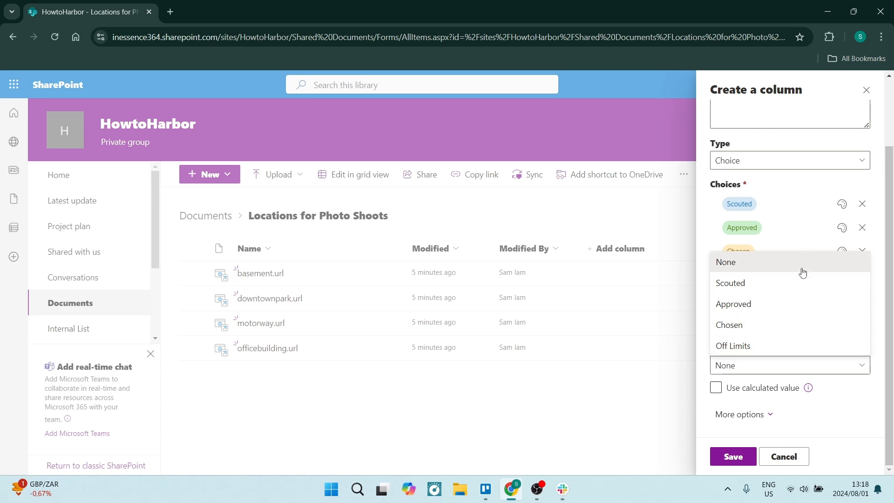
left_click(716, 388)
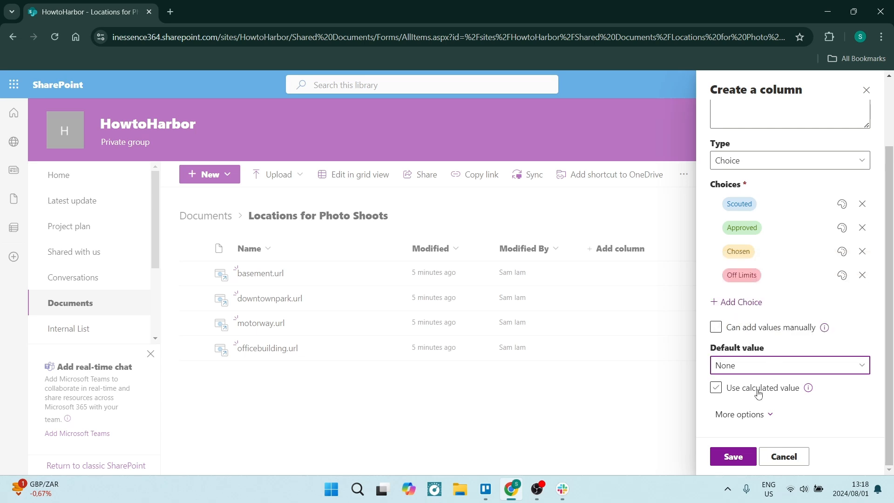
left_click(717, 387)
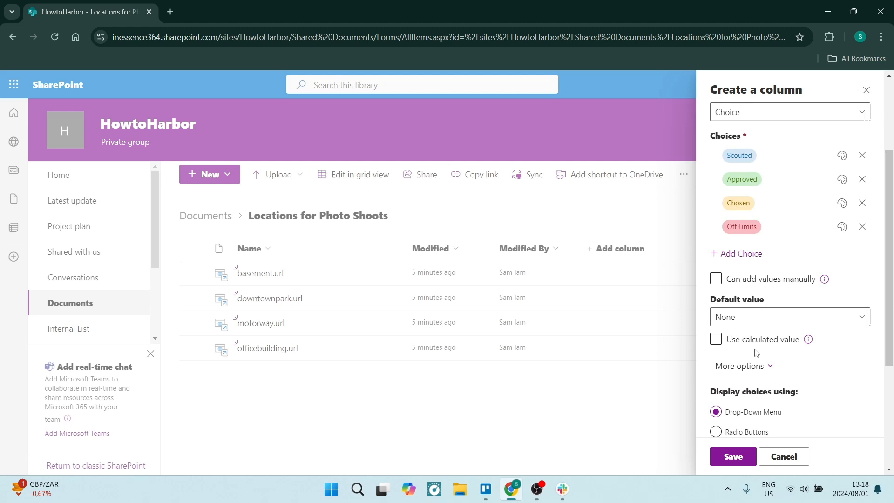
scroll("down", 3)
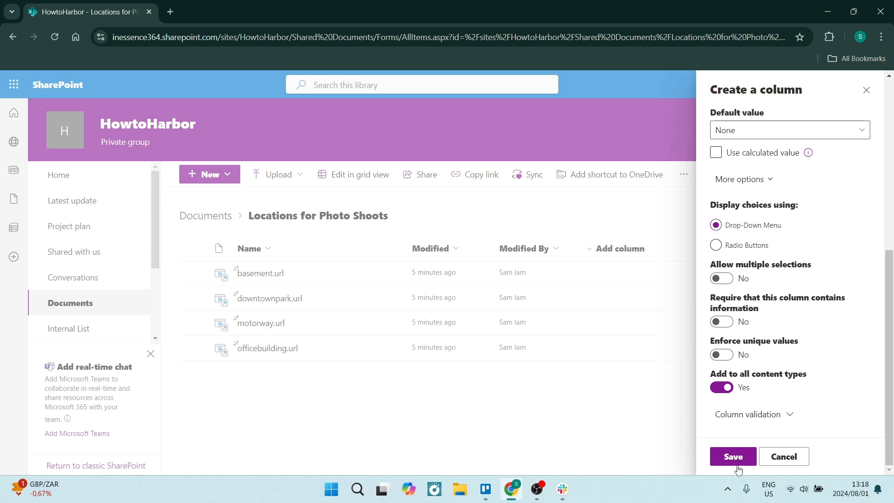
Step: Save the Status column and switch the library to grid editing
left_click(732, 457)
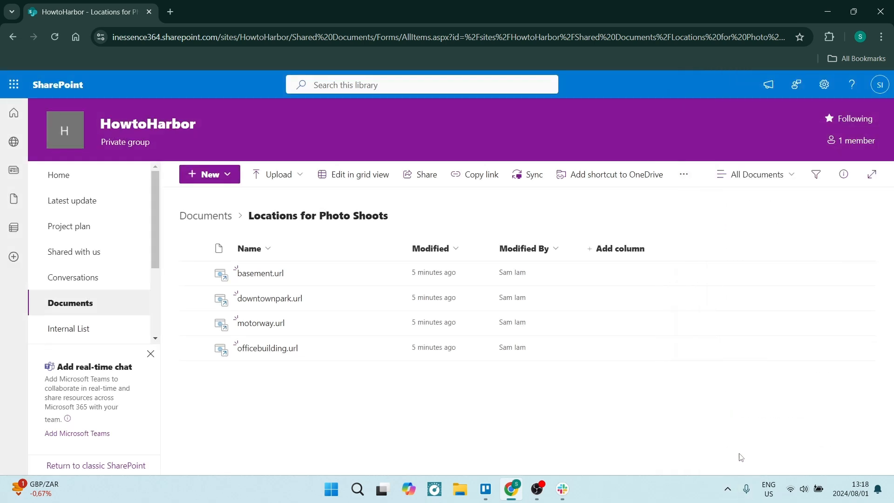
left_click(615, 249)
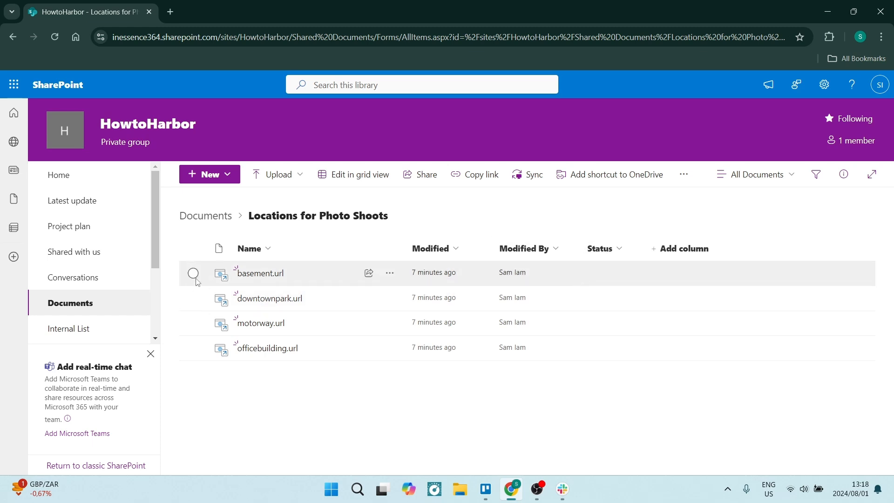
left_click(193, 273)
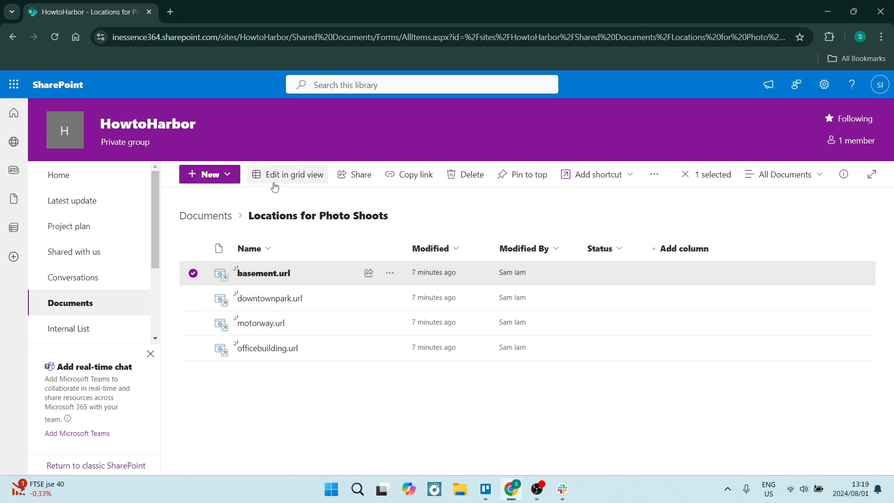
left_click(296, 175)
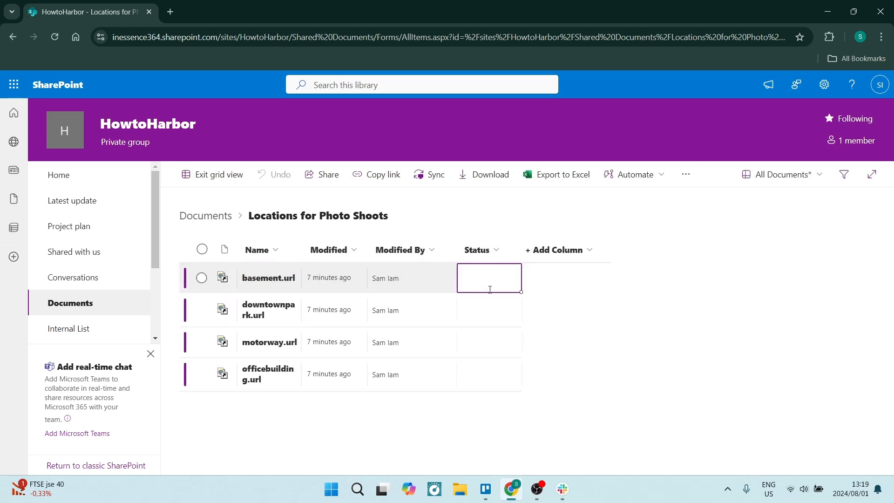
Step: Tag basement.url as Scouted and downtownpark.url as Approved in the Status cells
left_click(489, 278)
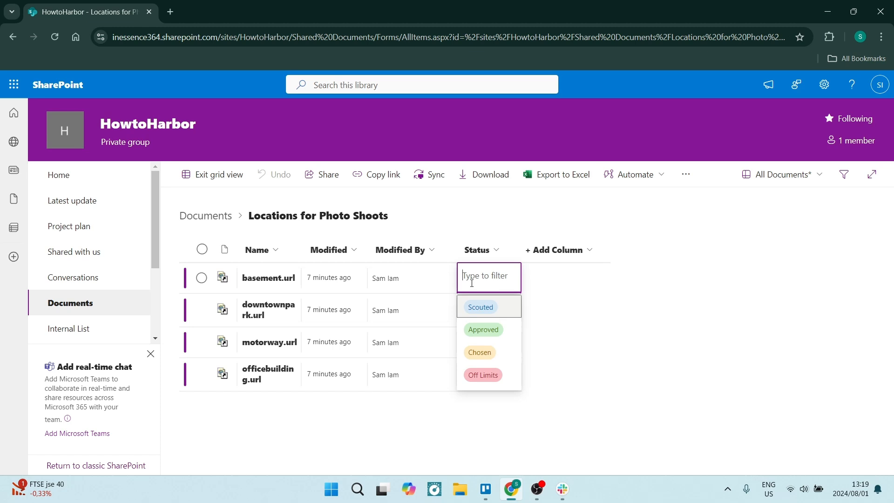
mouse_move(492, 316)
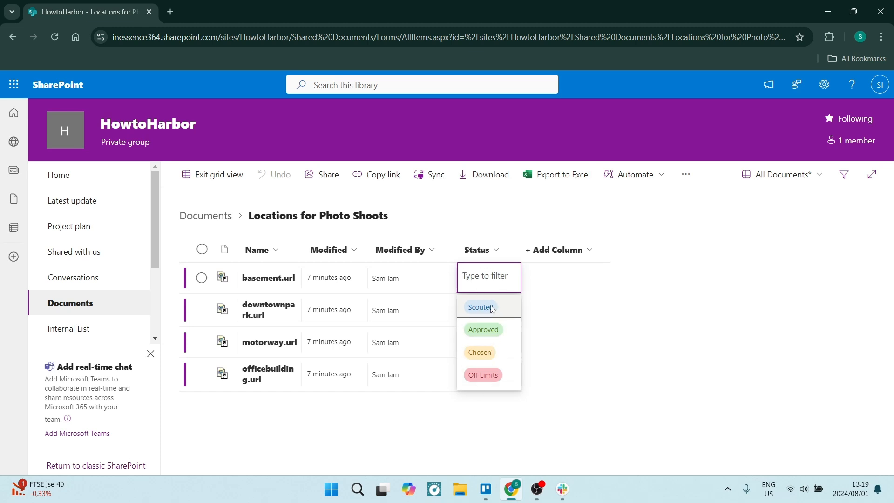
left_click(481, 307)
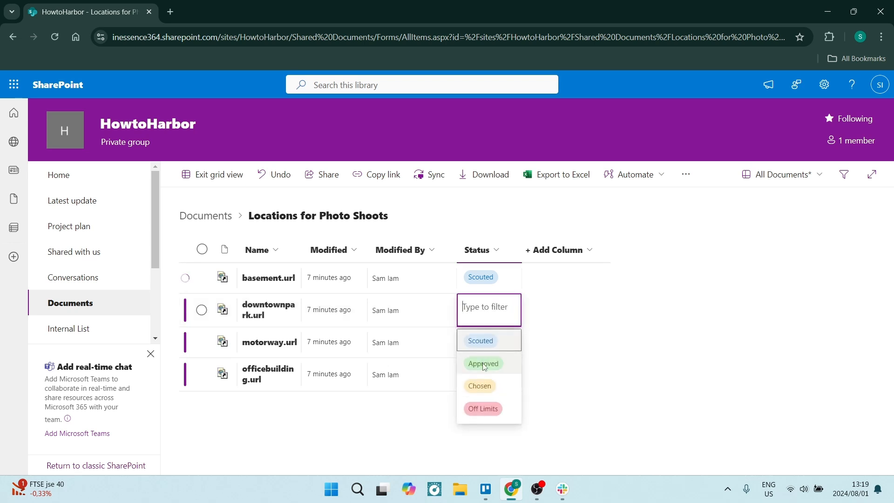
left_click(483, 364)
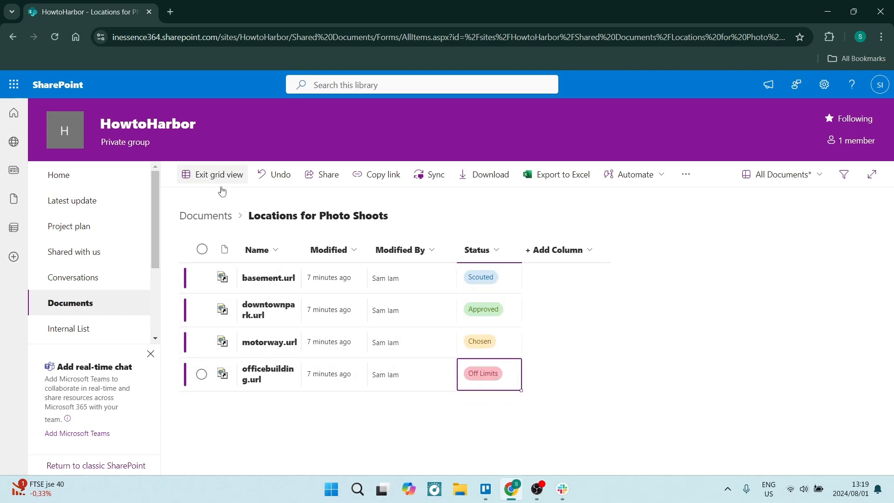
Step: Exit grid view and, in Show/hide columns, tick then untick Description so the view is unchanged
left_click(218, 174)
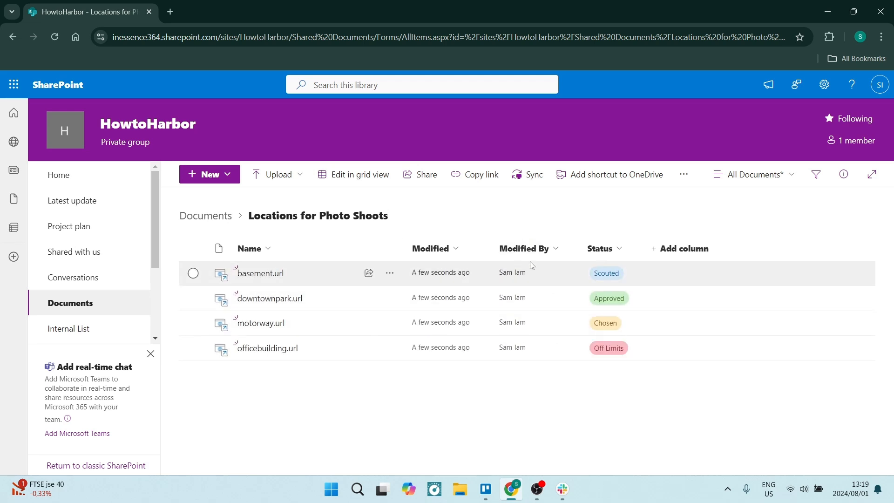
left_click(602, 248)
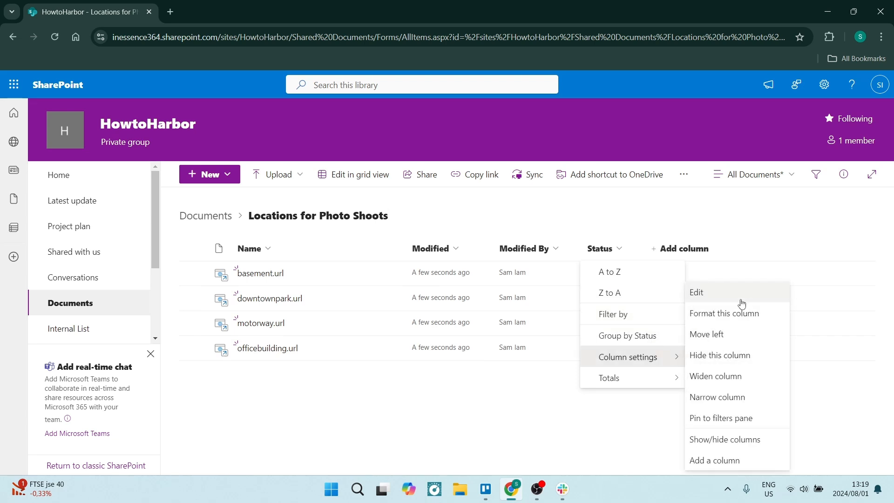
mouse_move(736, 396)
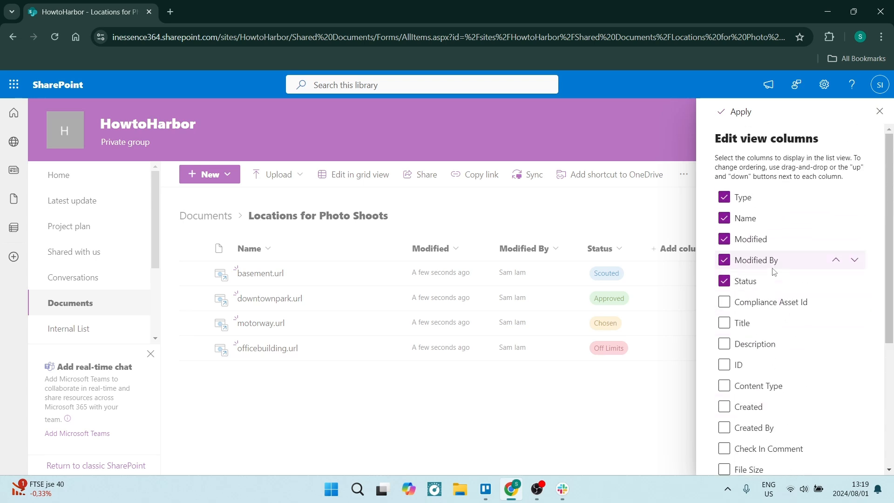
mouse_move(268, 263)
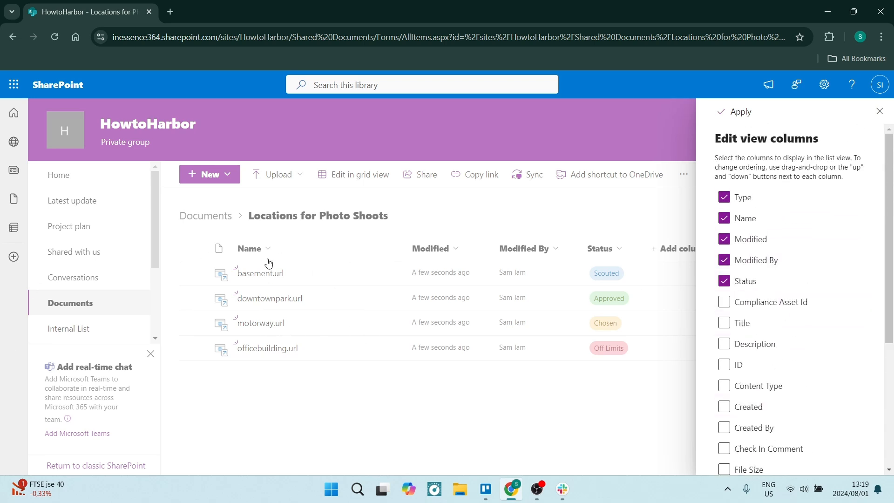
left_click(724, 302)
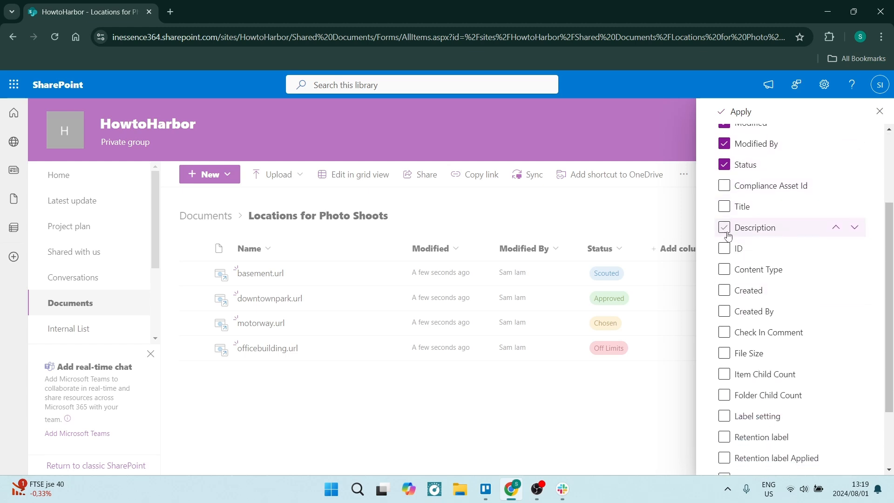
left_click(725, 227)
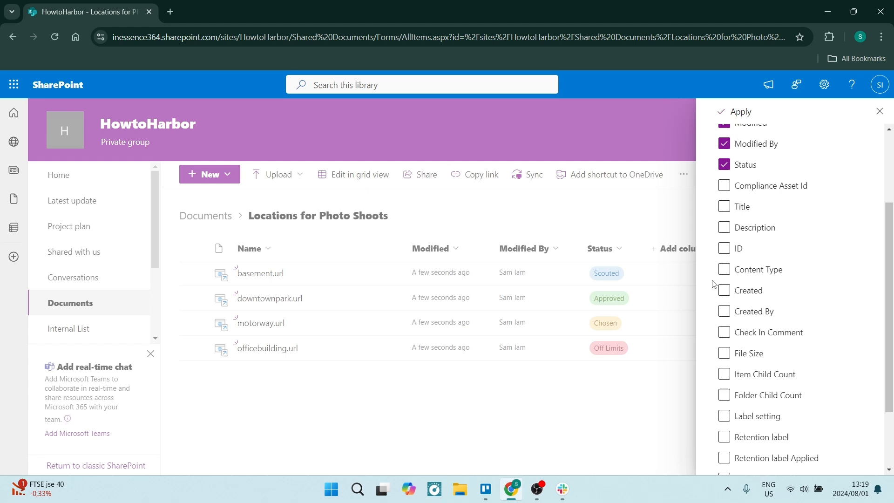
mouse_move(754, 311)
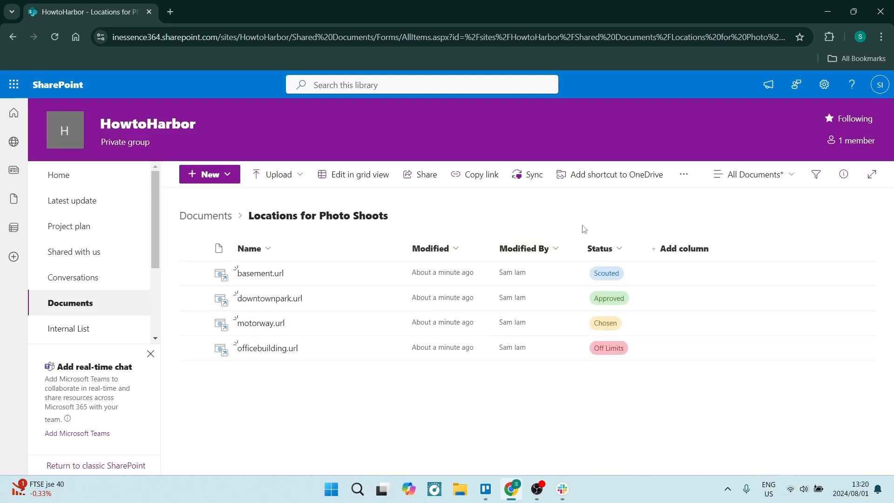
mouse_move(422, 388)
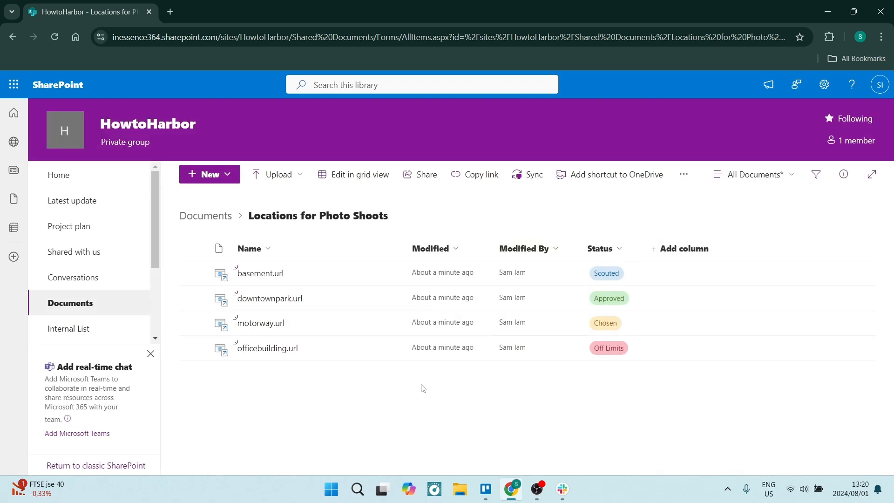